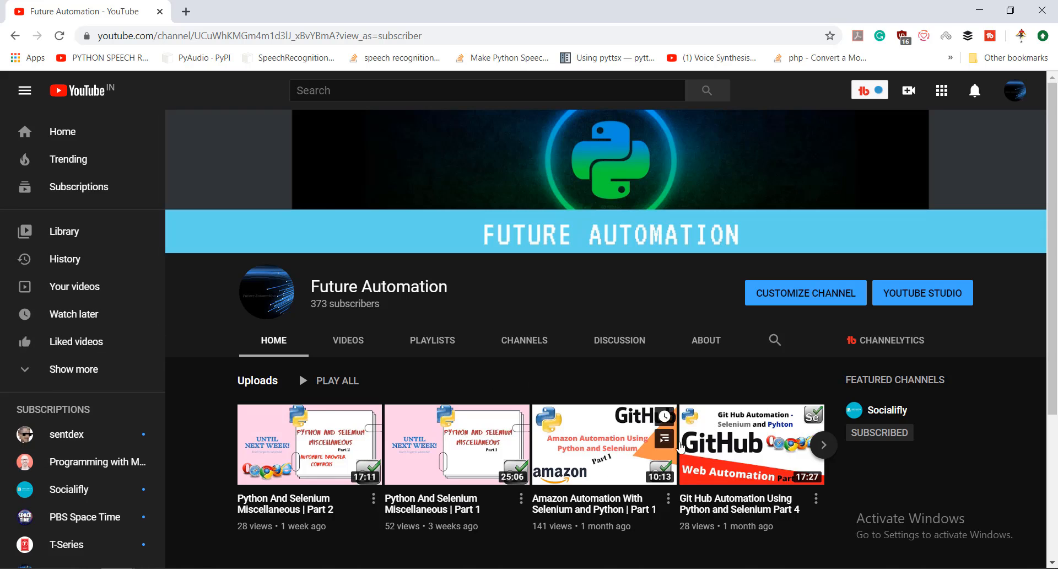
- Run the imports, Chrome driver setup and driver.get lines so Chrome loads facebook.com
left_click(823, 444)
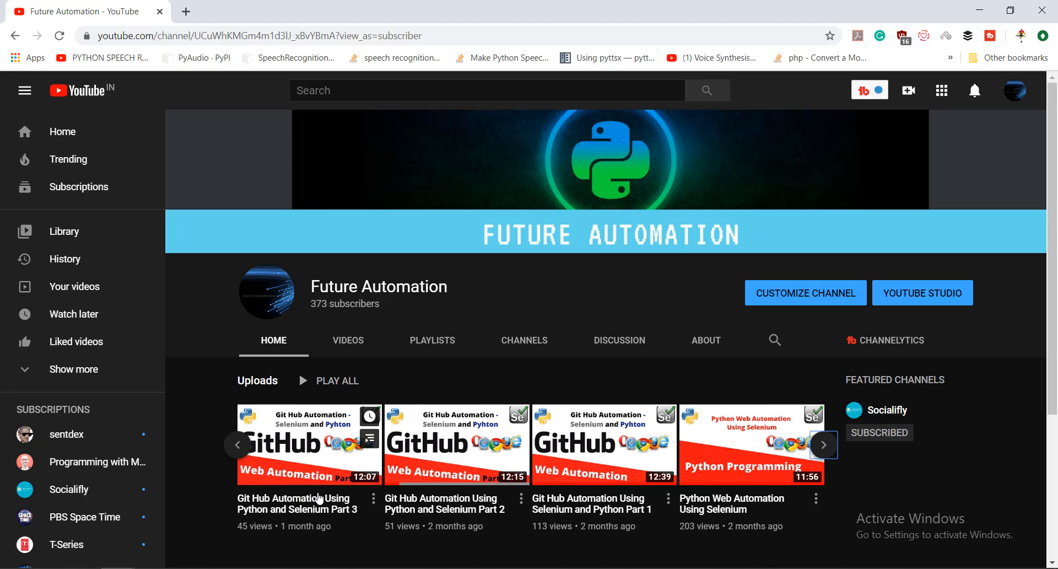
mouse_move(336, 489)
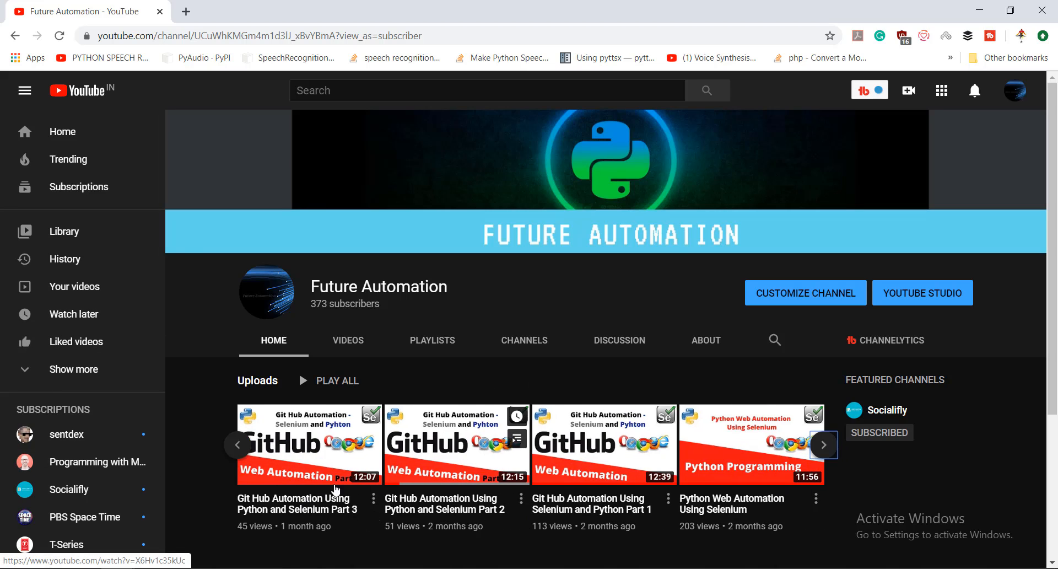
left_click(823, 444)
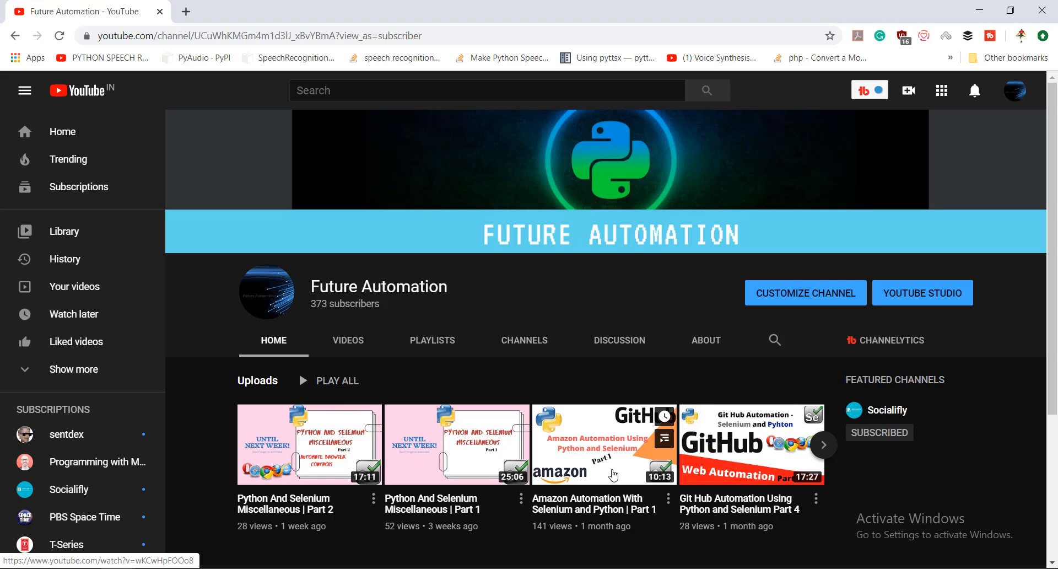
mouse_move(437, 452)
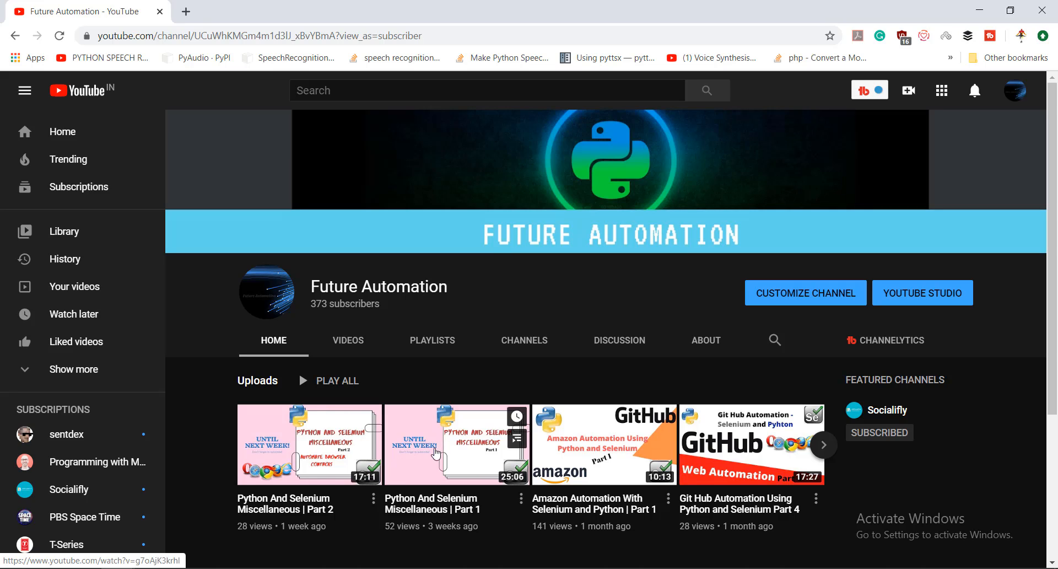
mouse_move(829, 426)
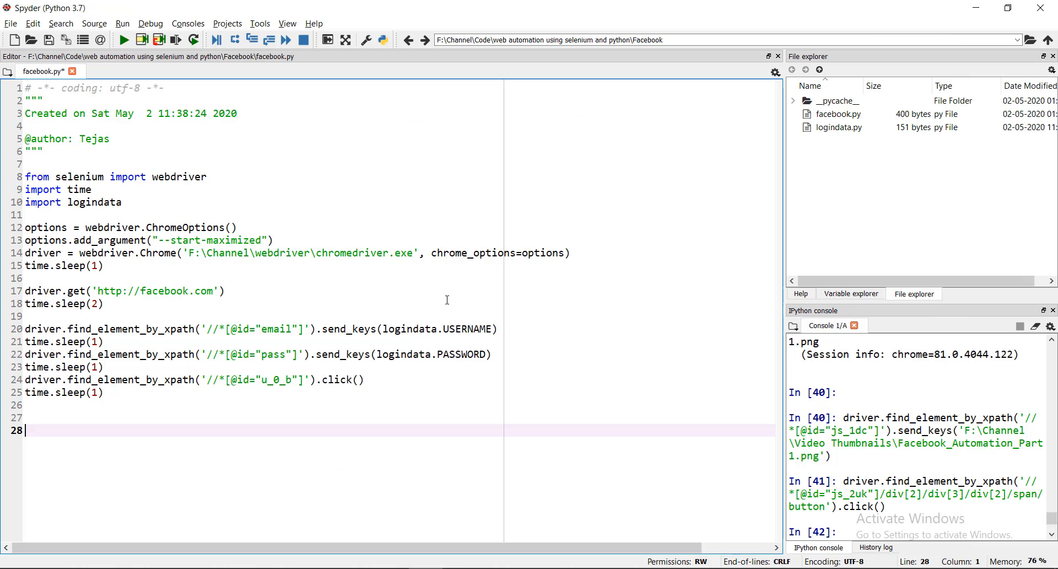
mouse_move(141, 432)
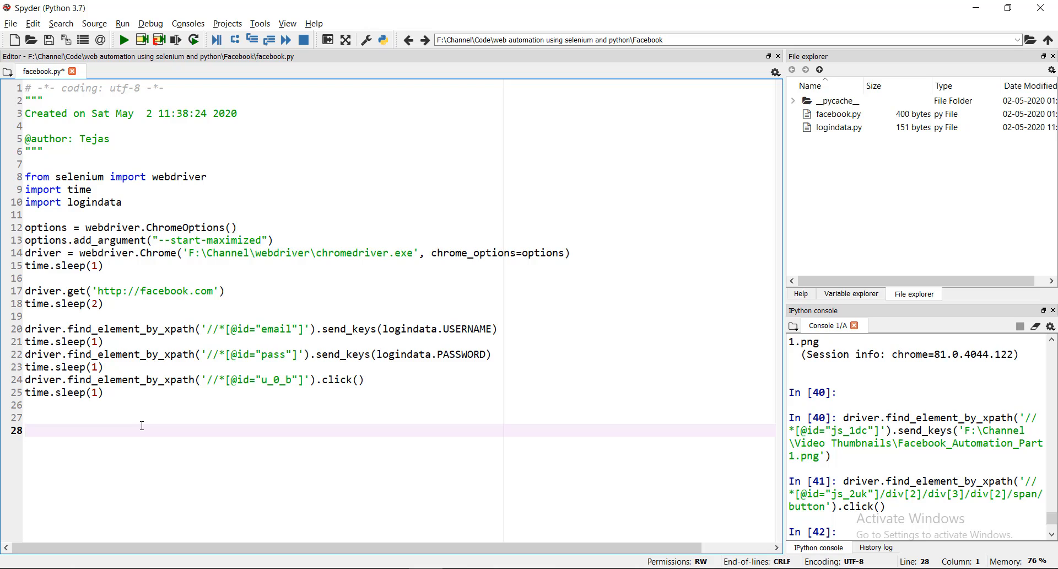
mouse_move(153, 348)
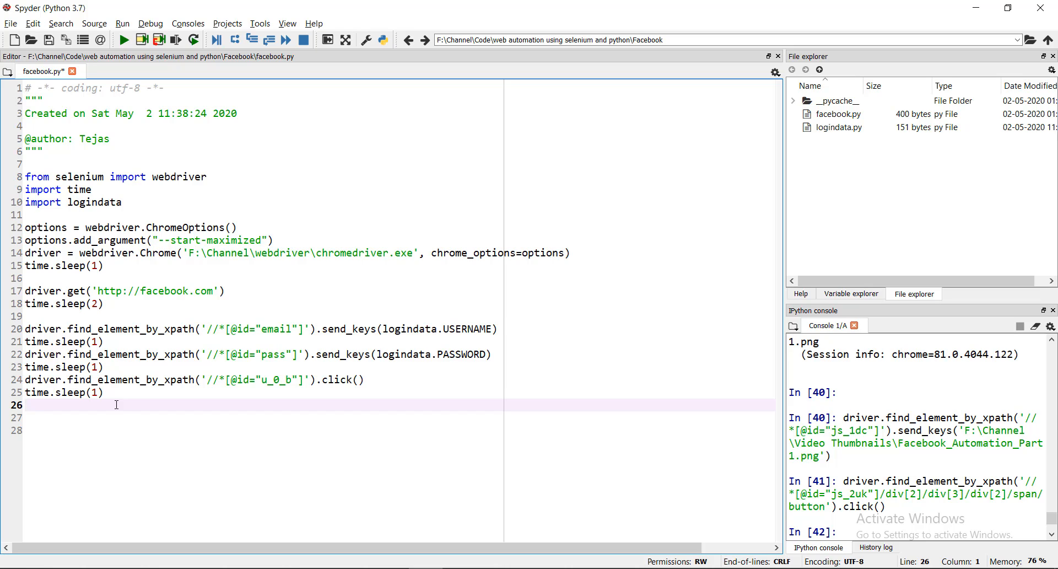
key("Return")
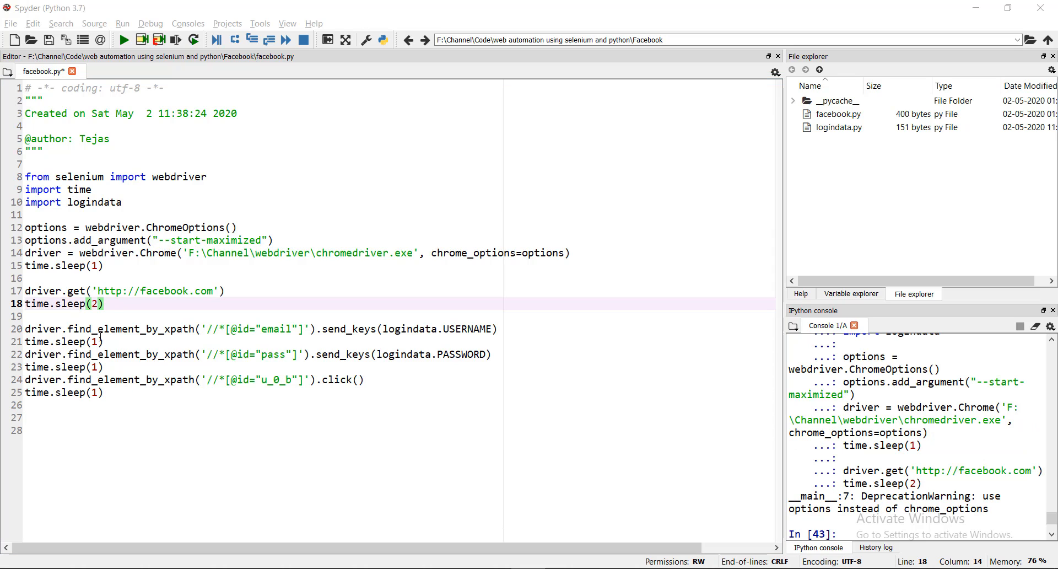
- Run the current cell and bring the automated Chrome window showing the Facebook login page forward
right_click(61, 187)
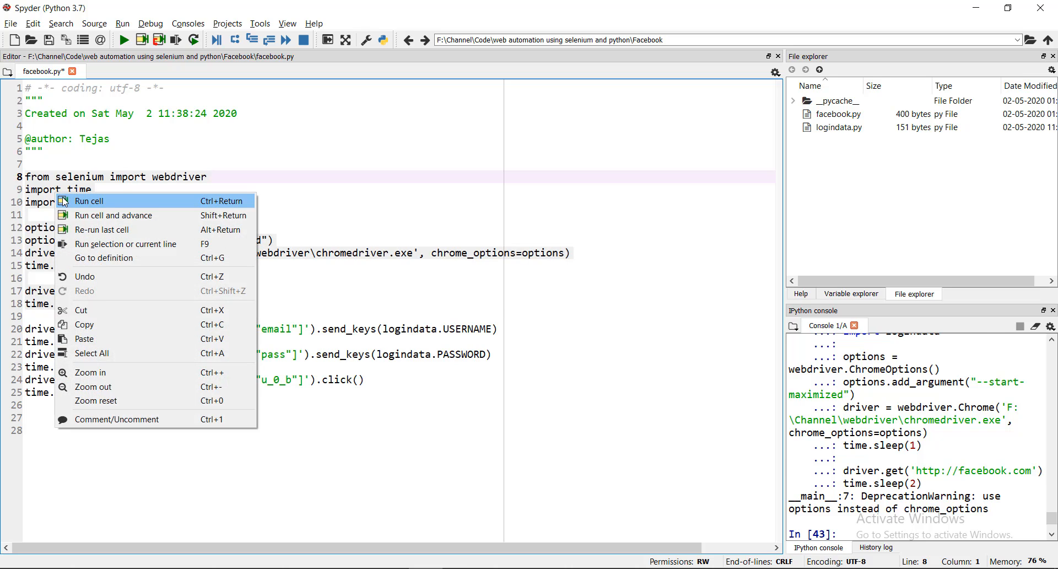
left_click(89, 201)
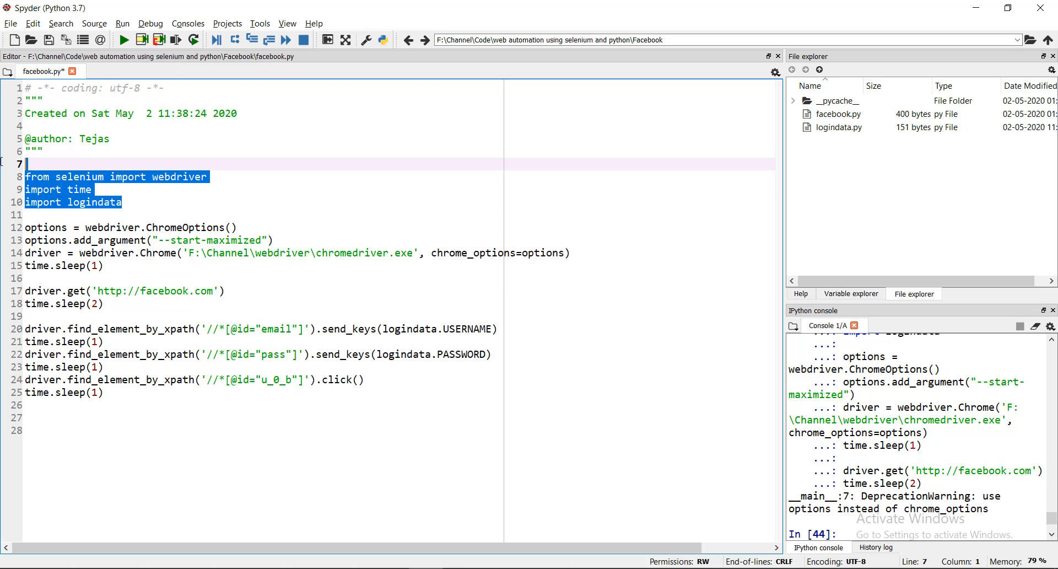
left_click(171, 203)
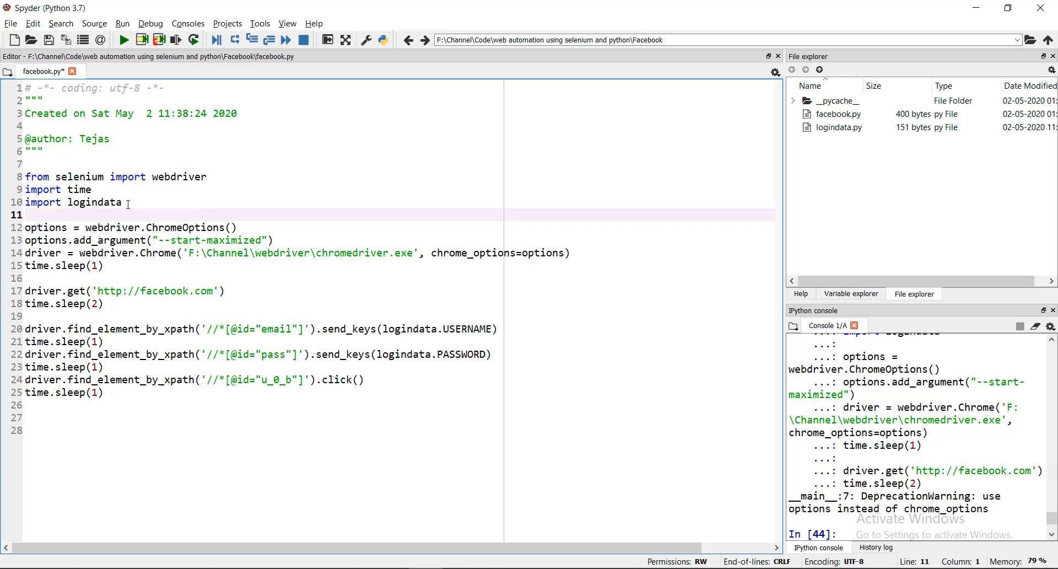
left_click(209, 202)
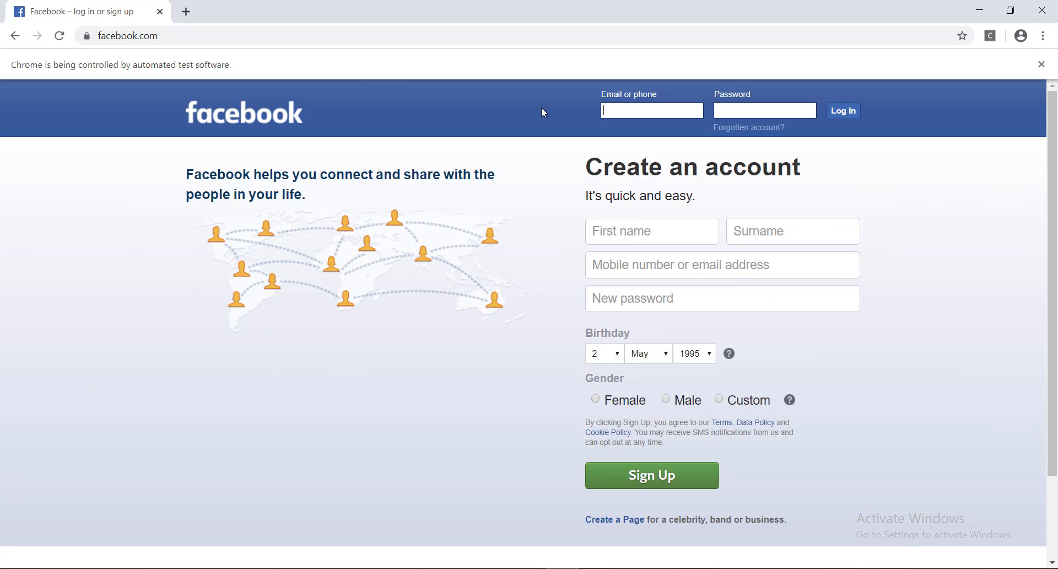
left_click(653, 110)
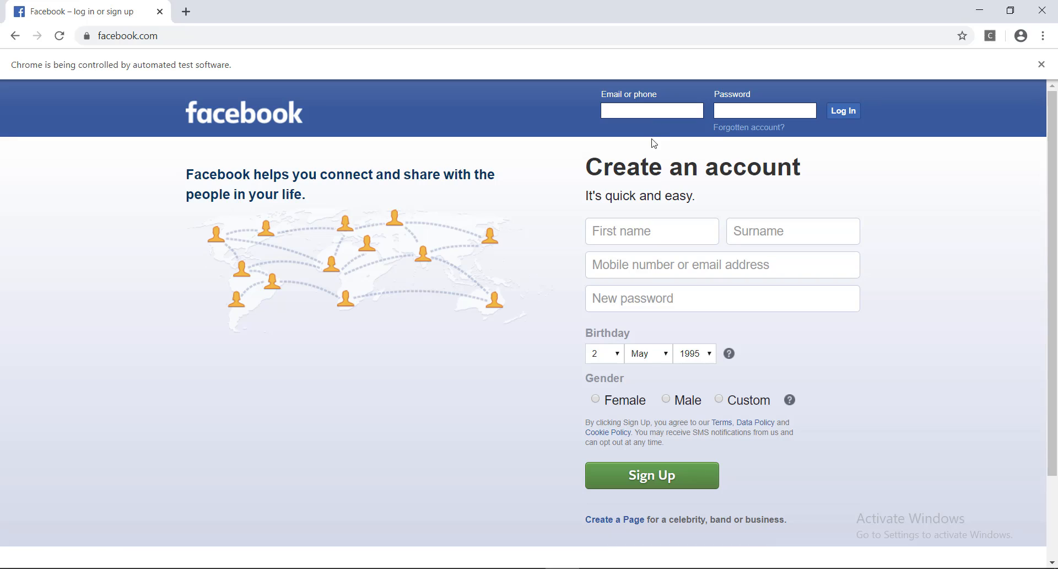
mouse_move(980, 9)
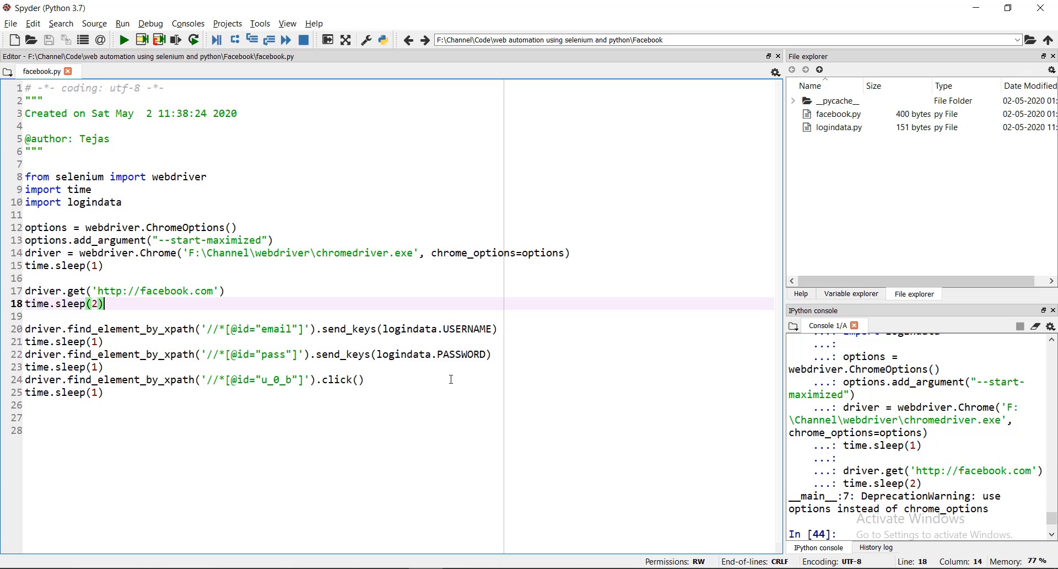
mouse_move(232, 427)
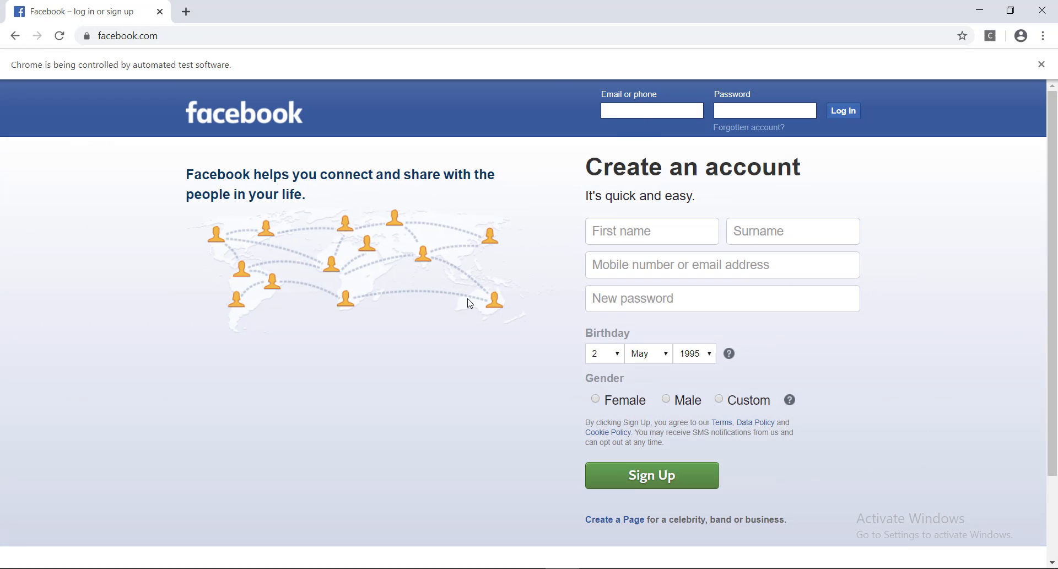
- Start inspecting page elements in DevTools to reveal the email field's id="email" markup
key("F12")
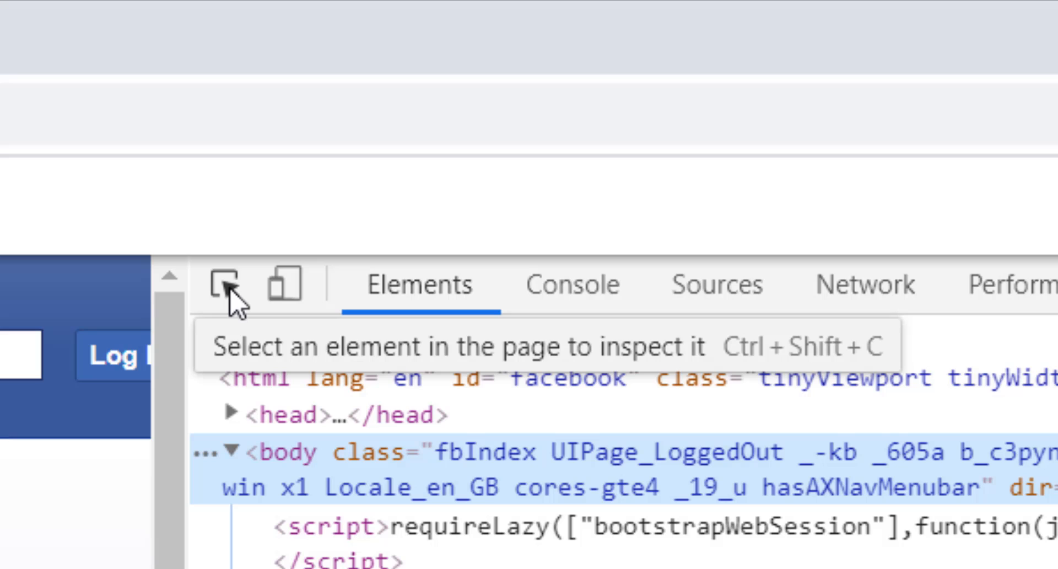
left_click(223, 287)
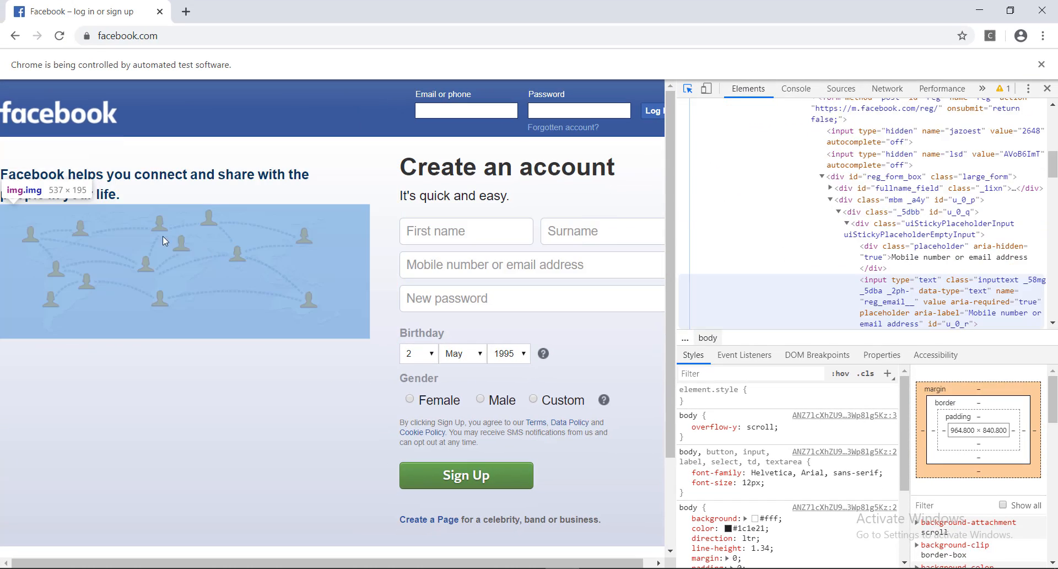
mouse_move(470, 113)
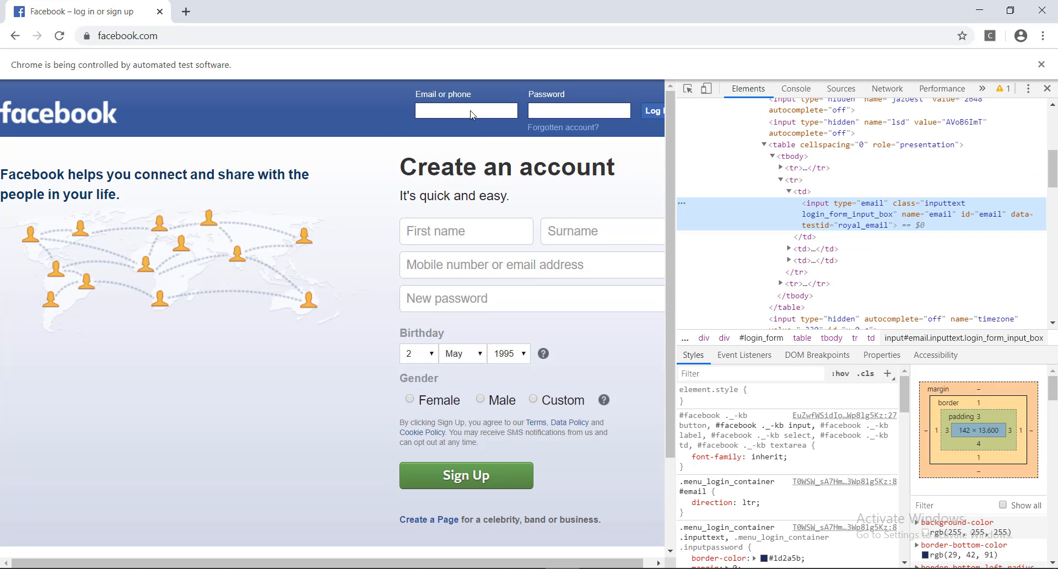
mouse_move(820, 248)
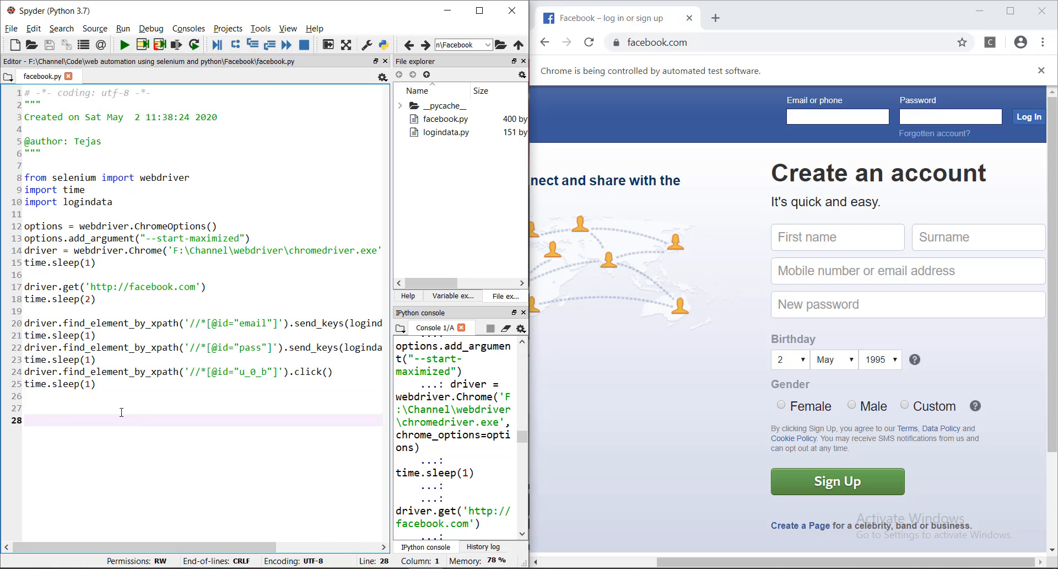
- Run the find_element_by_xpath login lines so Chrome signs in to the Facebook news feed
left_click_drag(27, 323, 96, 383)
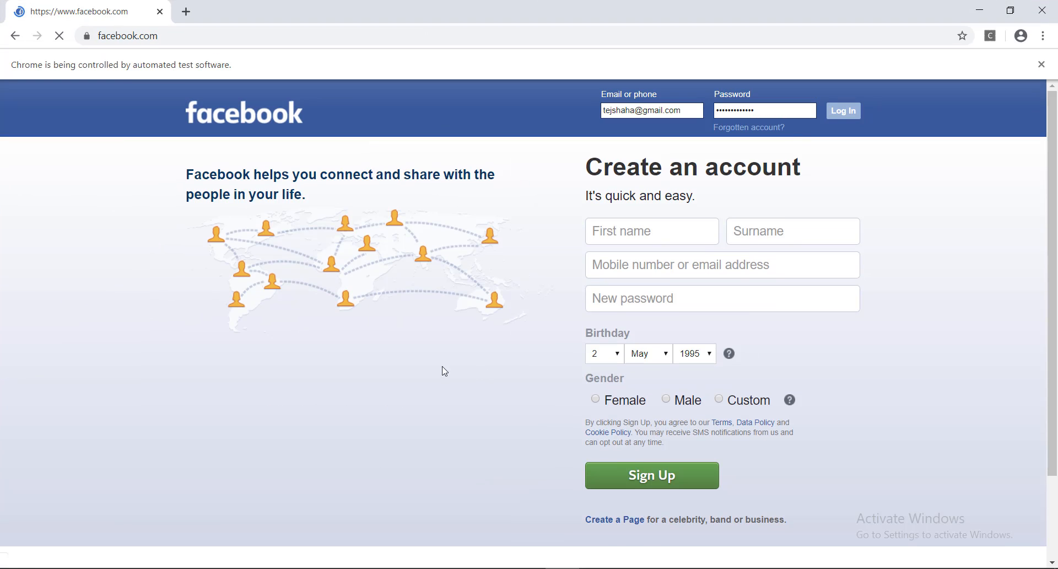
left_click(843, 110)
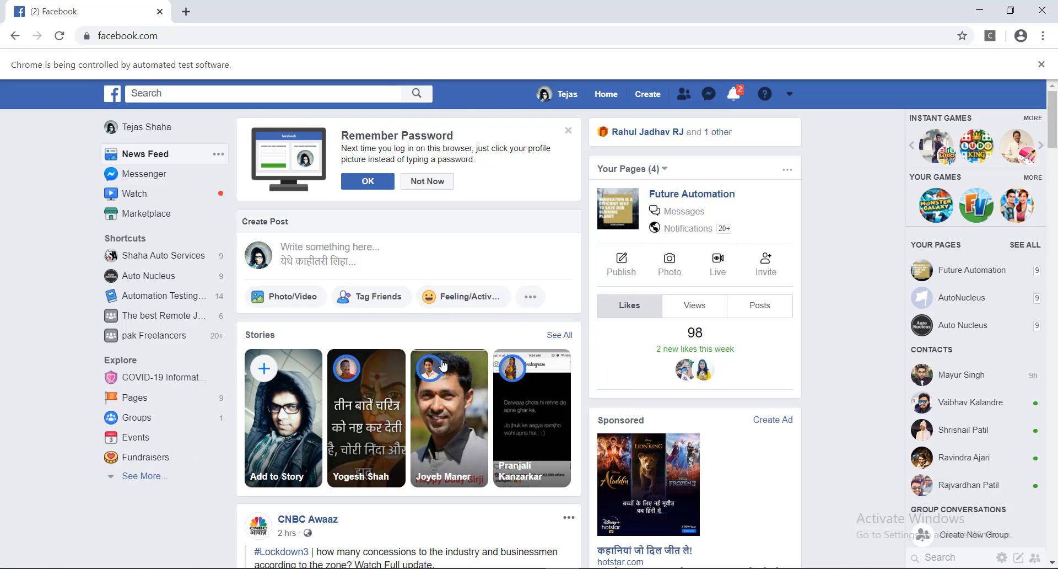
mouse_move(480, 469)
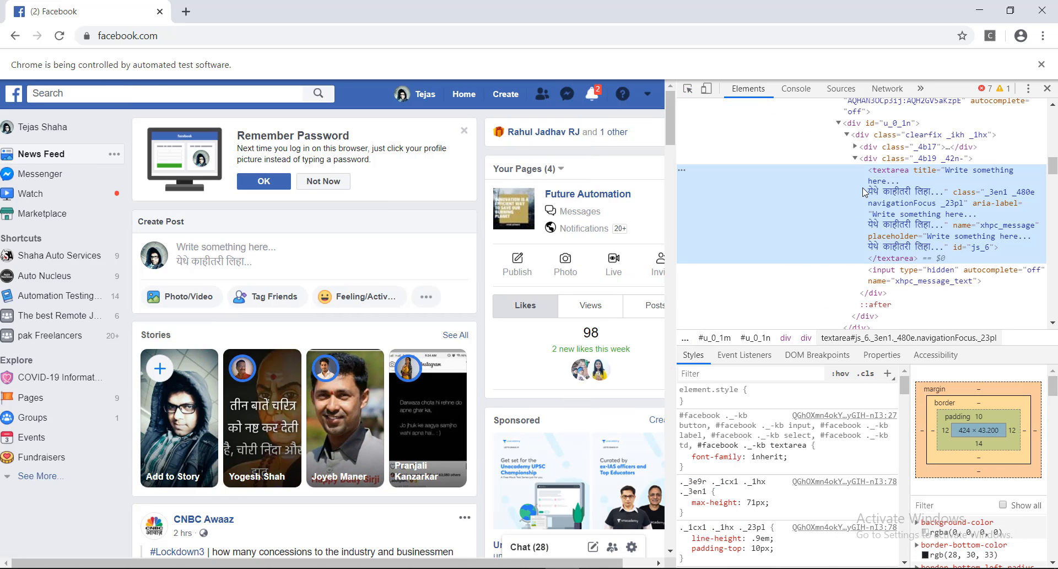
right_click(866, 192)
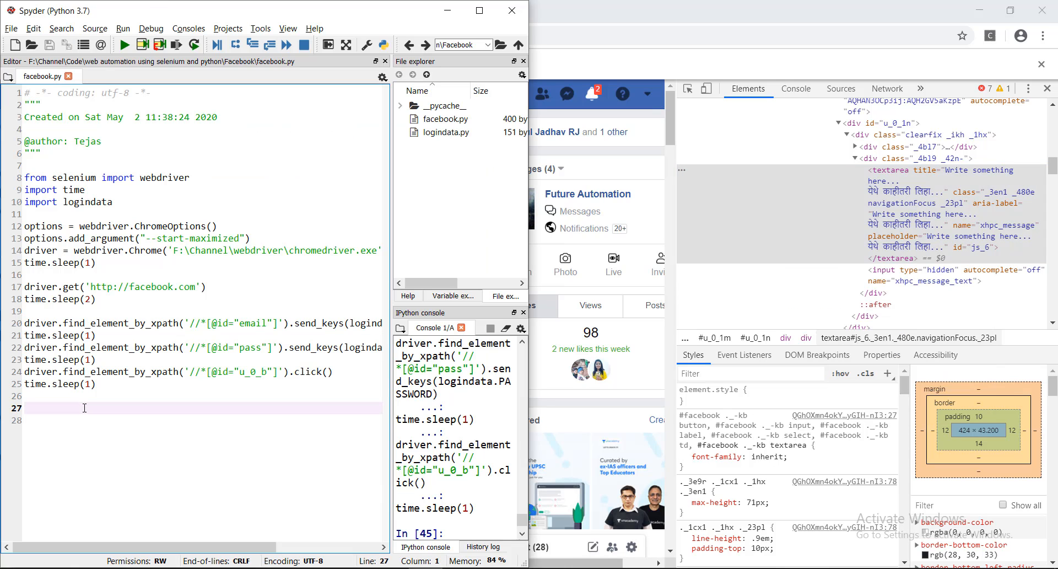
type("driver.")
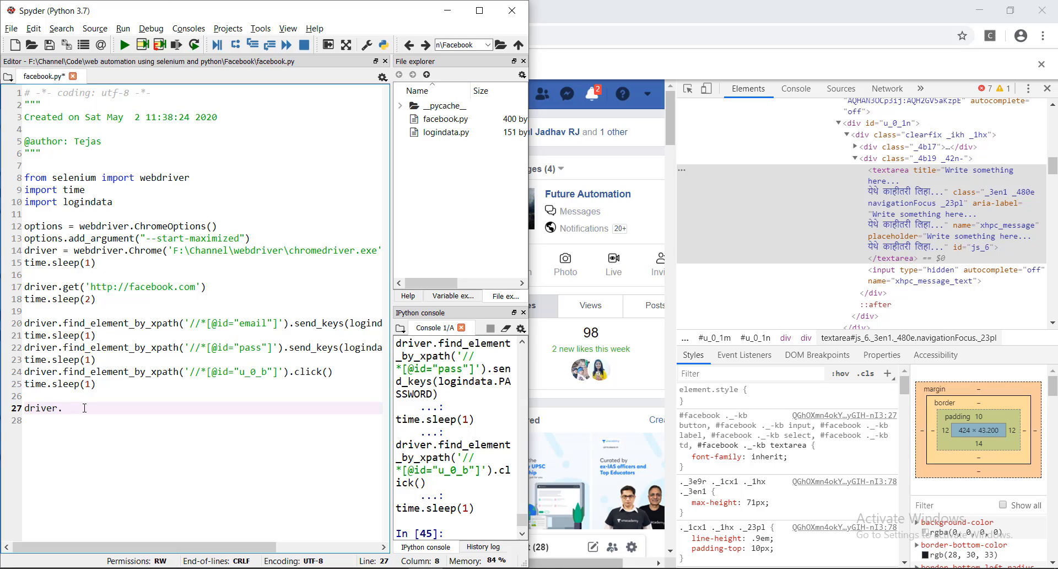
key("BackSpace")
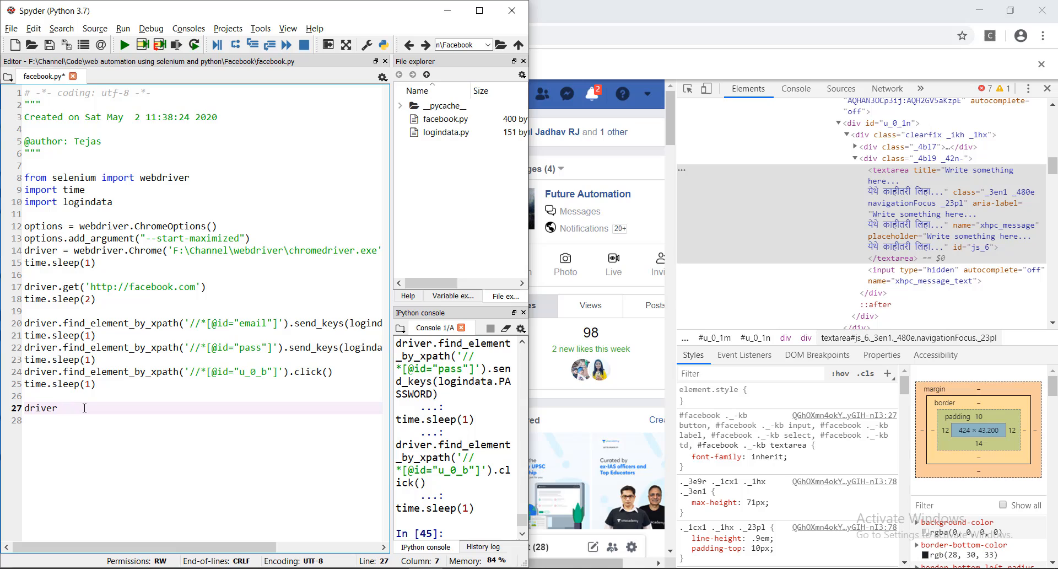
type(".find_element_by_xpath")
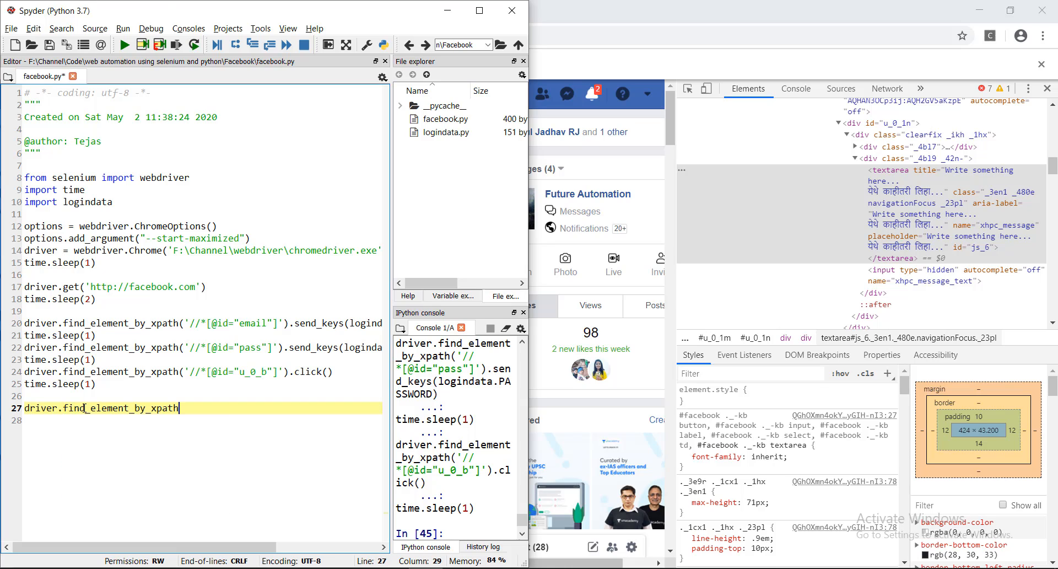
type("('//*[@id=\"js_6\"]')")
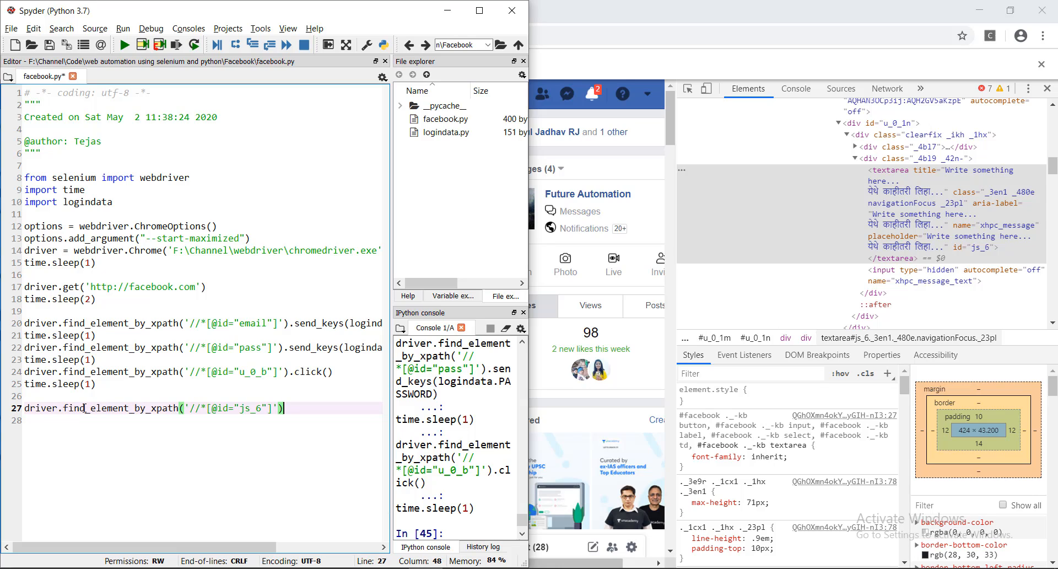
type(".send_keys('This is an automated post ')")
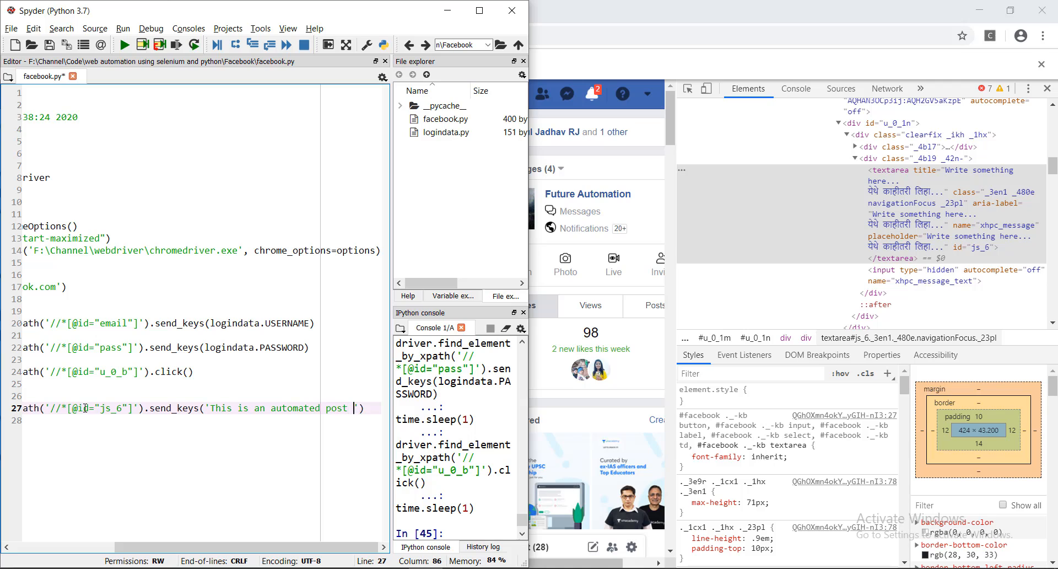
type("from seleni")
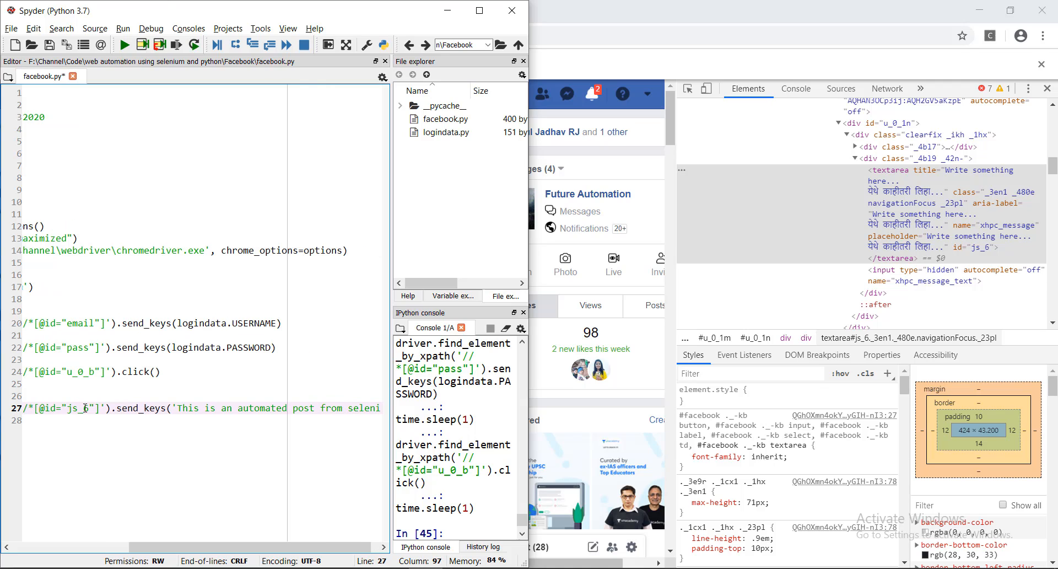
type("on my")
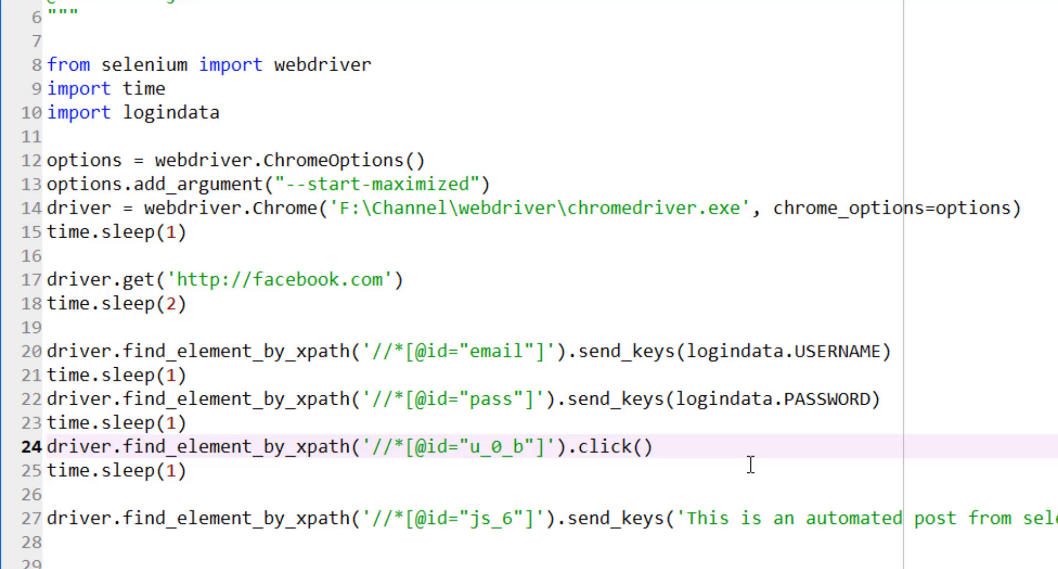
mouse_move(128, 419)
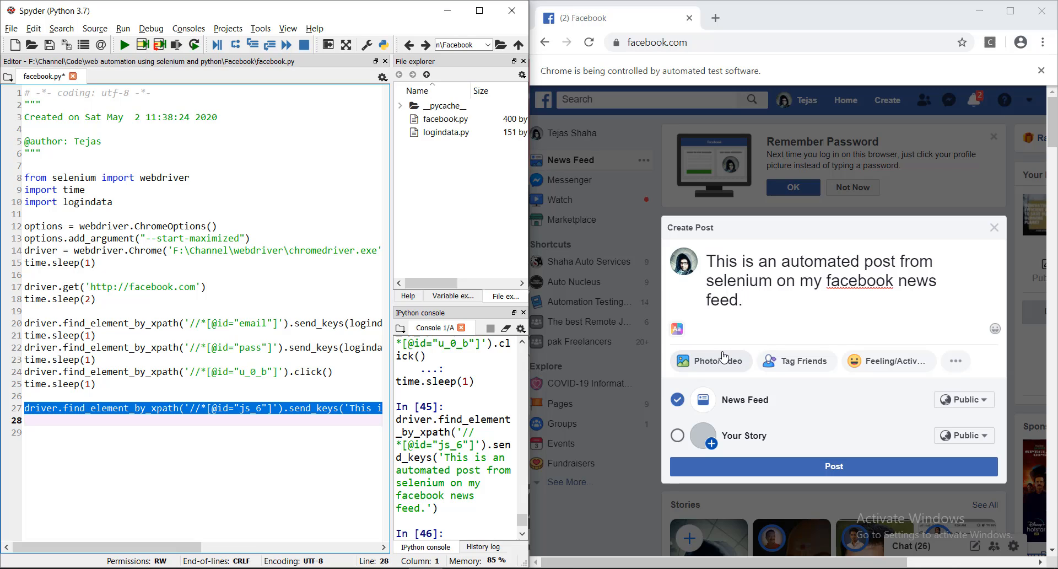
mouse_move(906, 327)
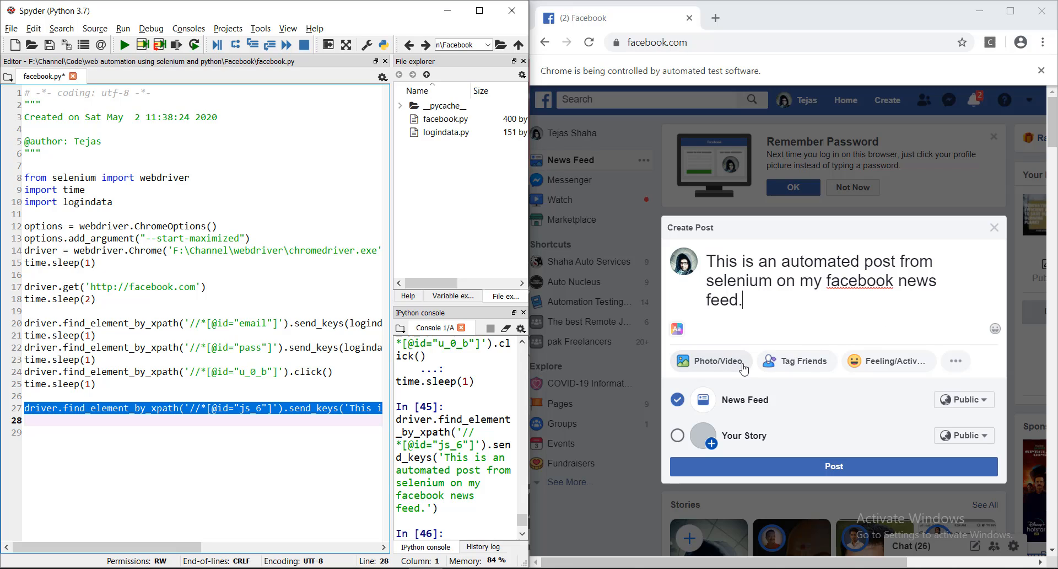
mouse_move(725, 363)
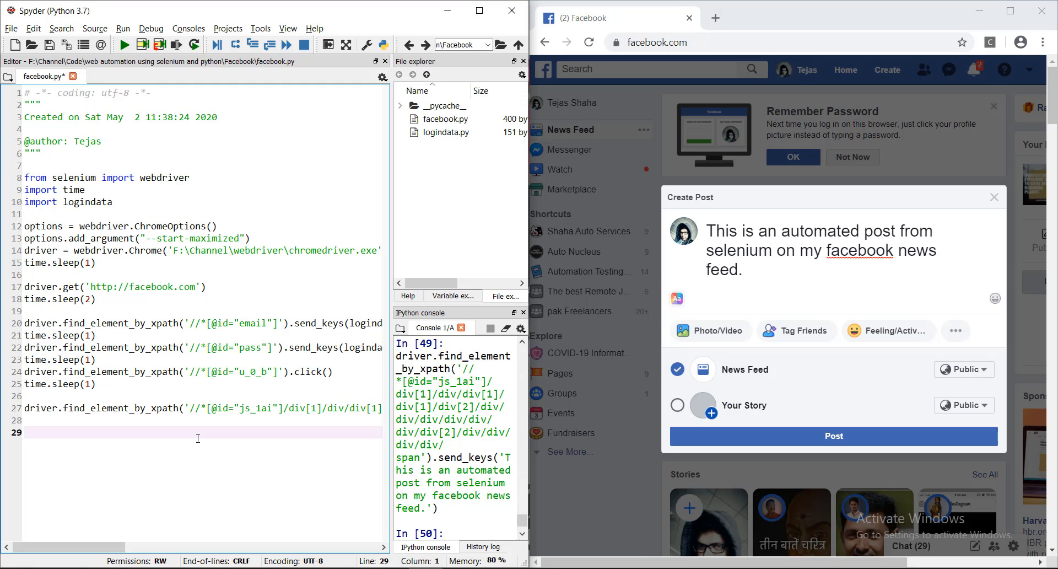
- Write a find_element_by_xpath line for js_2jg that sends the image path starting 'F:\C'
type("driver.find_element_by_xpath('//*[@id=\"js_2jg\"]').send_keys('")
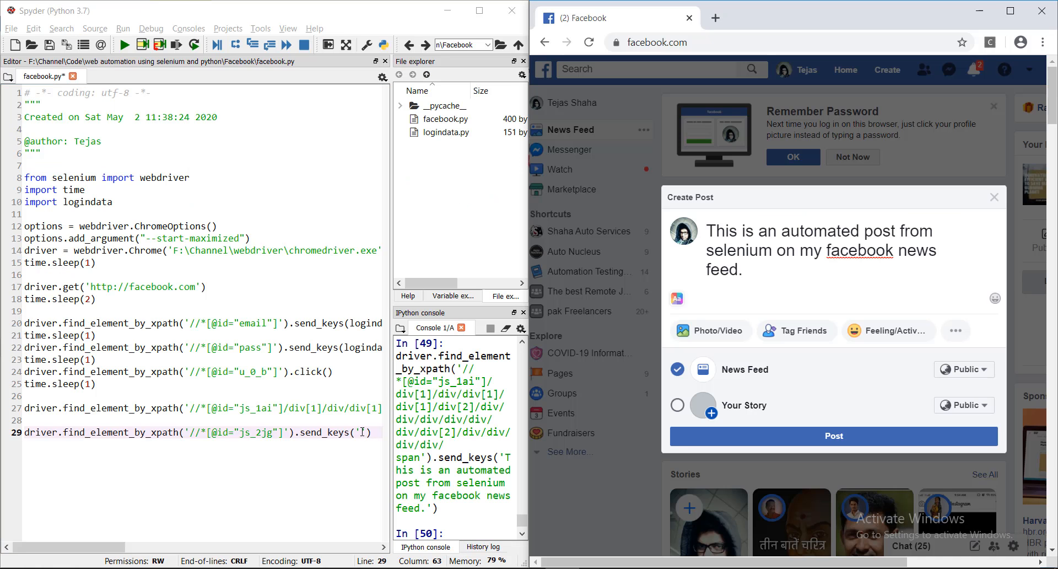
type("F:\\C")
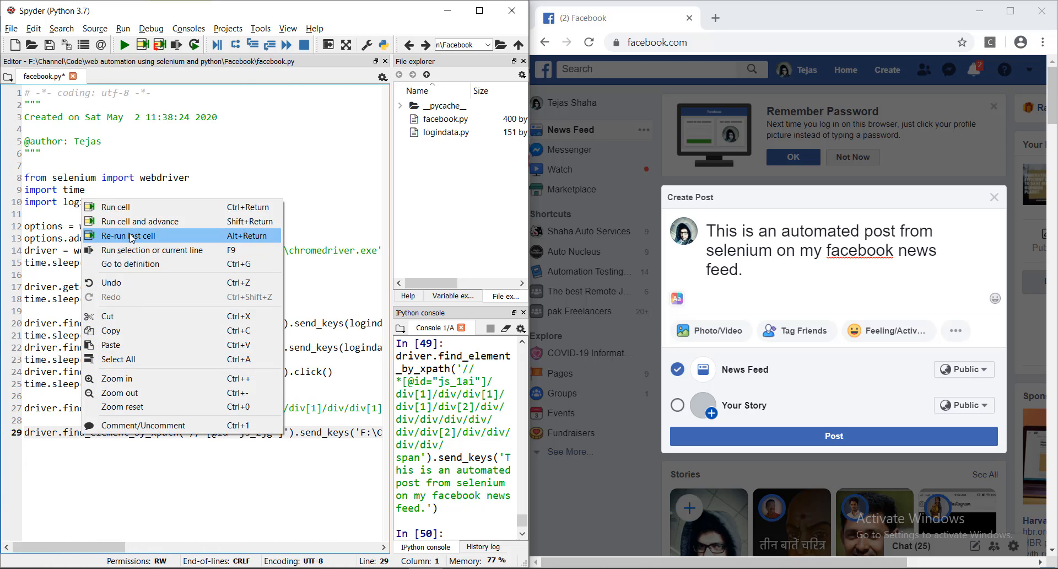
- Run the js_2jg upload line so the image attaches to the Create Post box
left_click(130, 235)
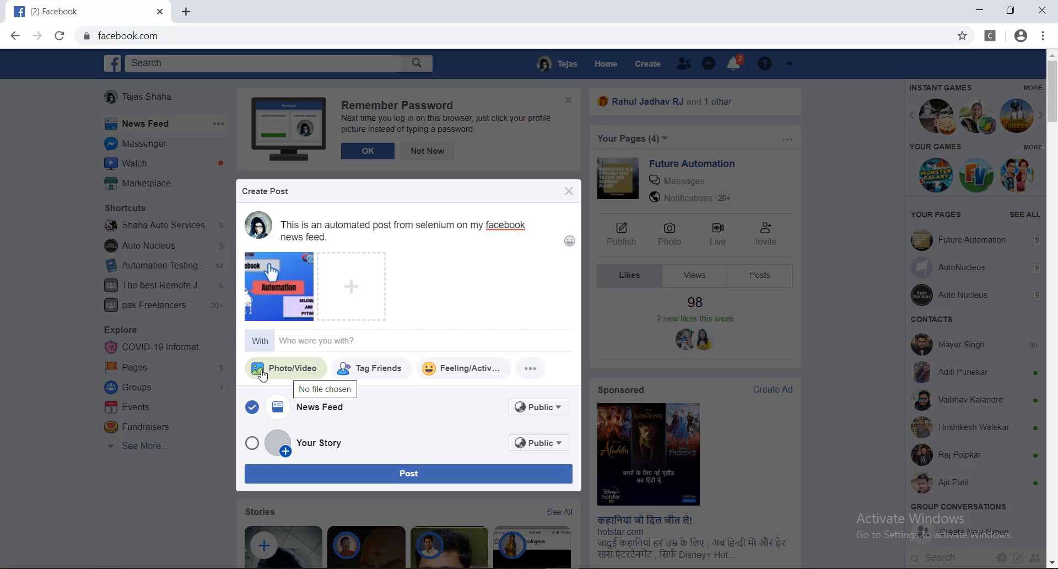
key("F12")
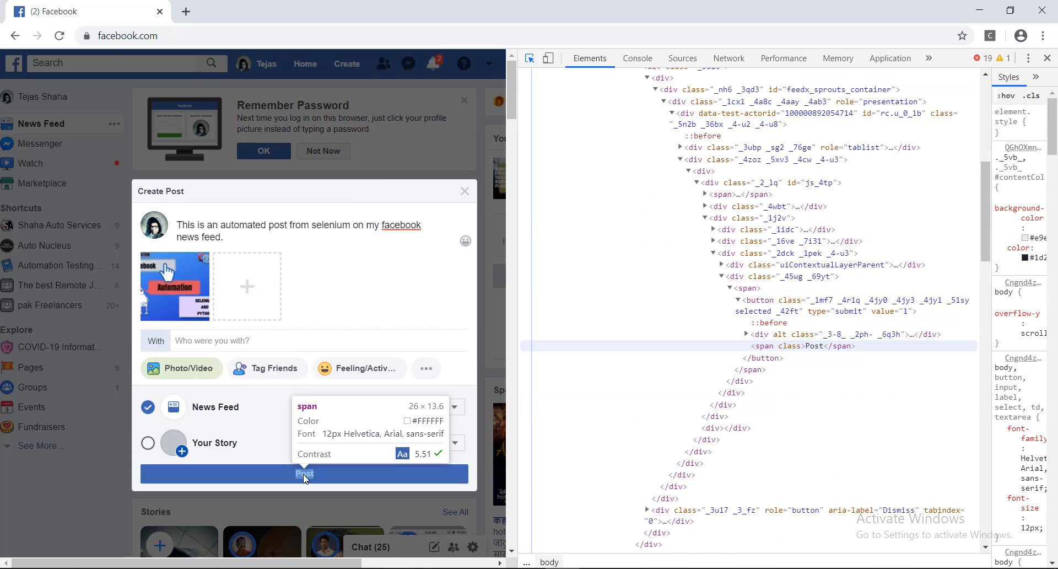
- Bring up copy options on the Post button's <button> node to copy its XPath
right_click(785, 305)
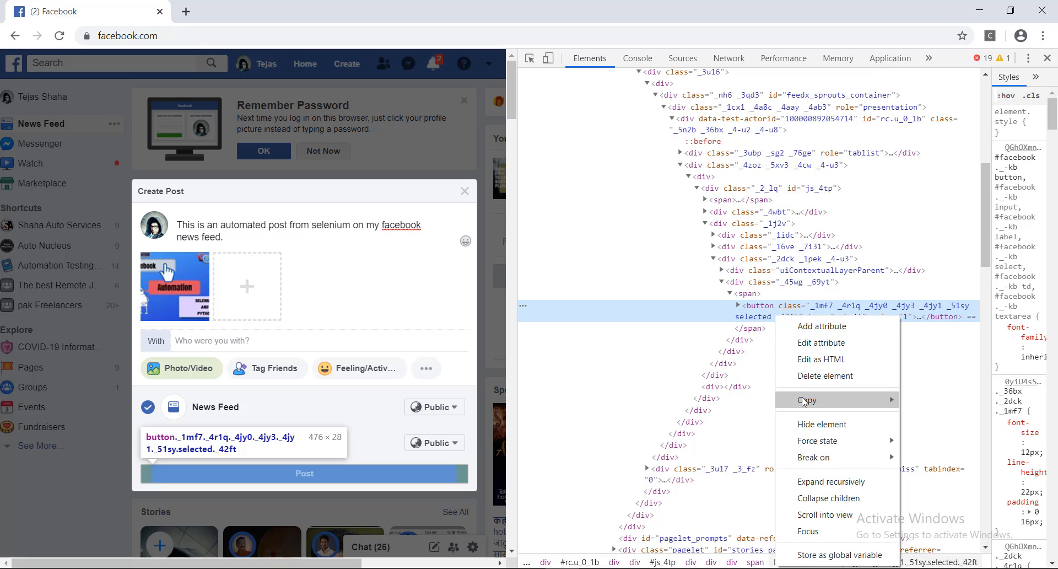
mouse_move(823, 400)
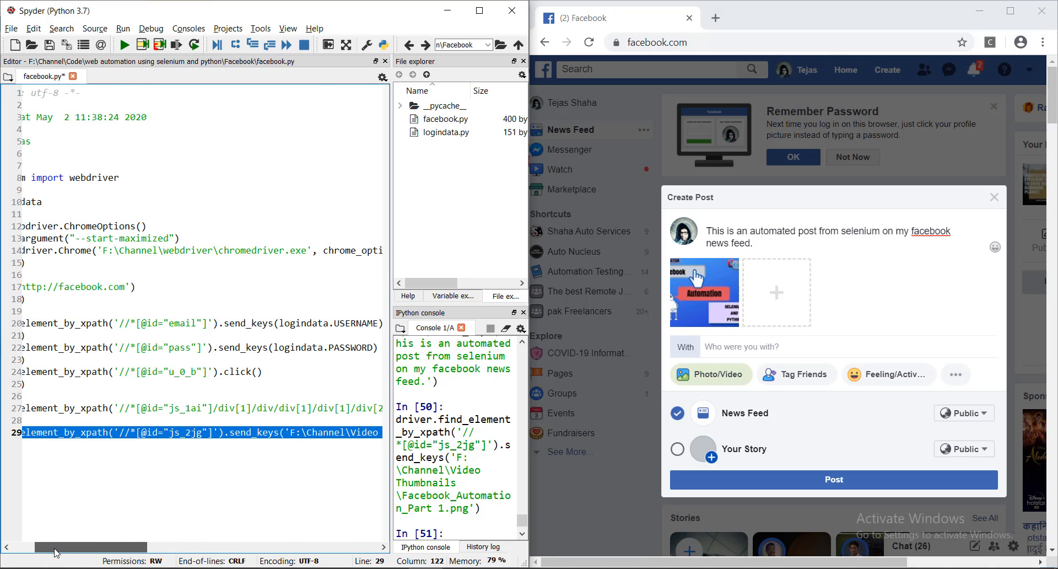
type("driver.")
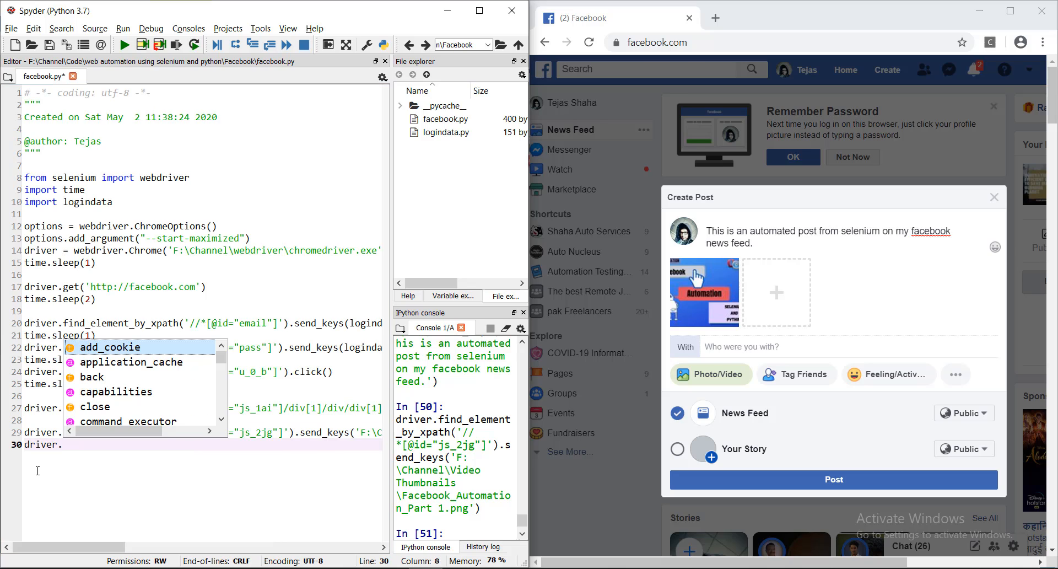
type("fin")
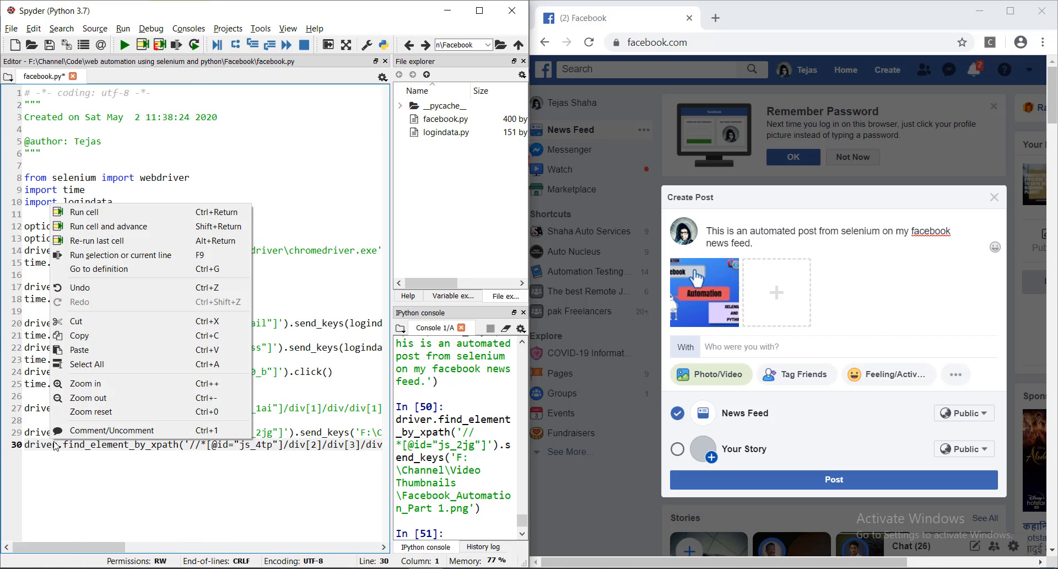
mouse_move(143, 211)
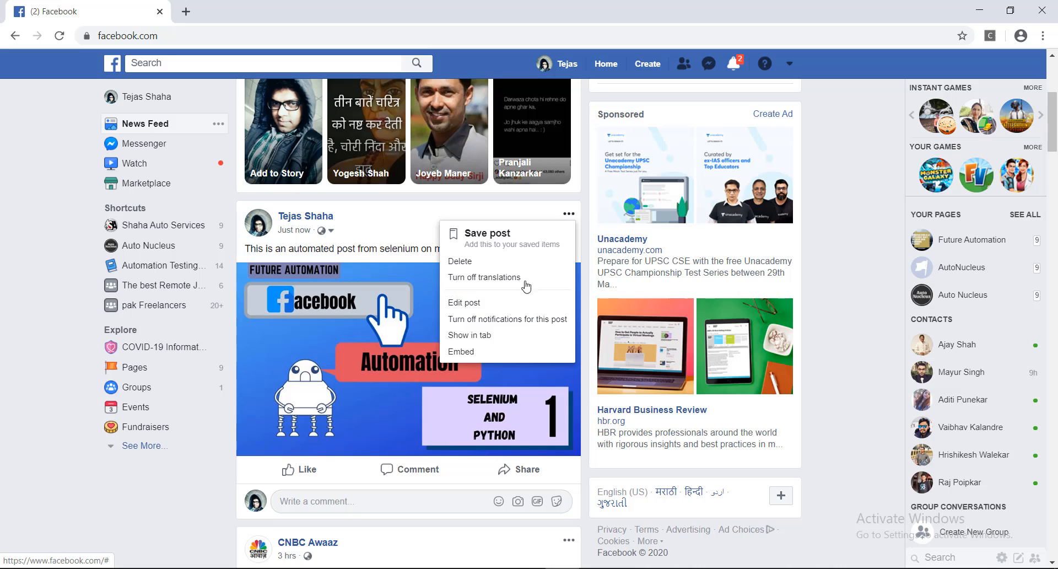
- Choose Delete on the published automated post, bringing up the Delete Post? confirmation
left_click(460, 261)
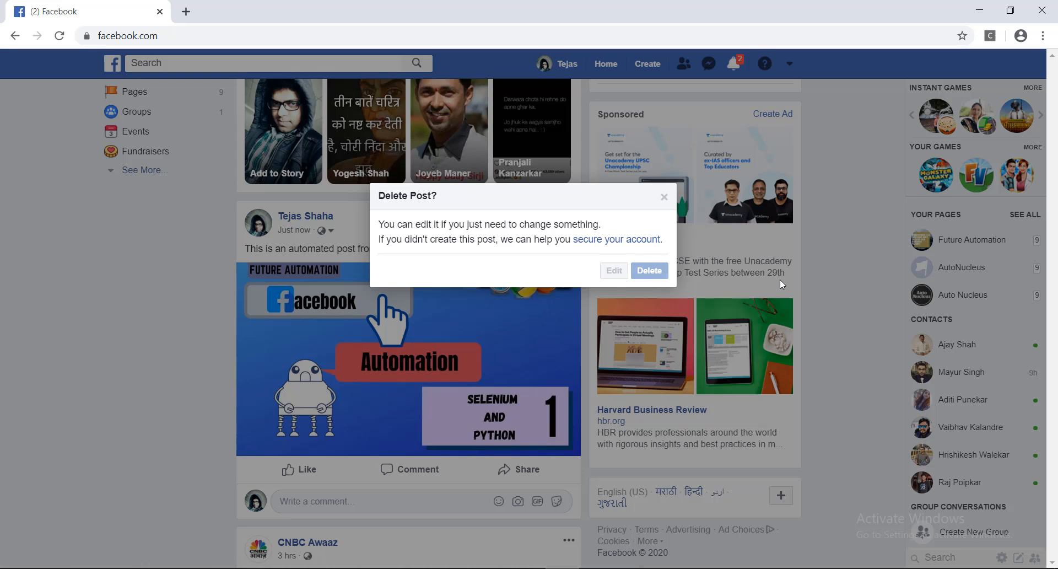
mouse_move(770, 283)
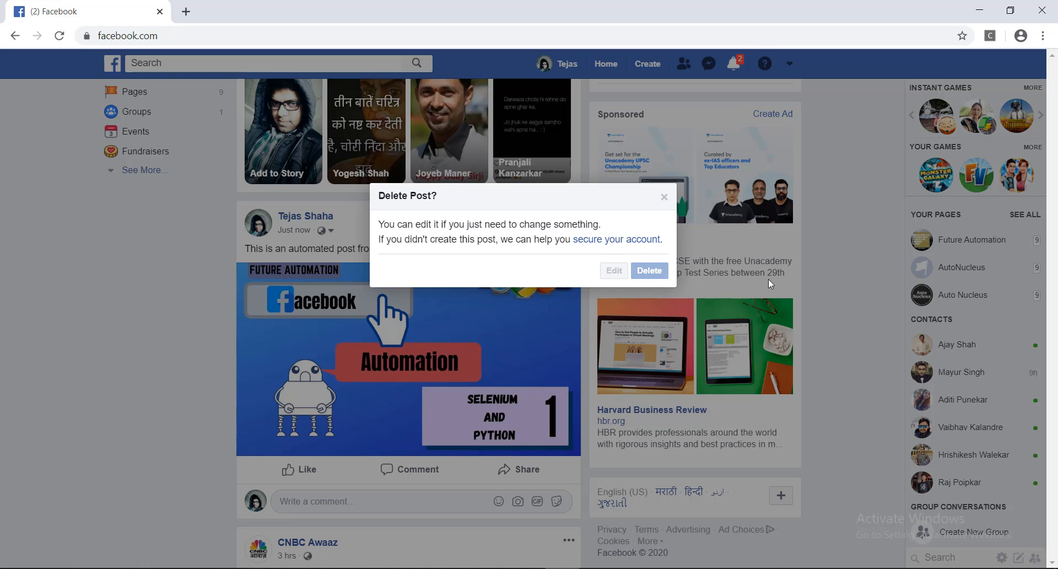